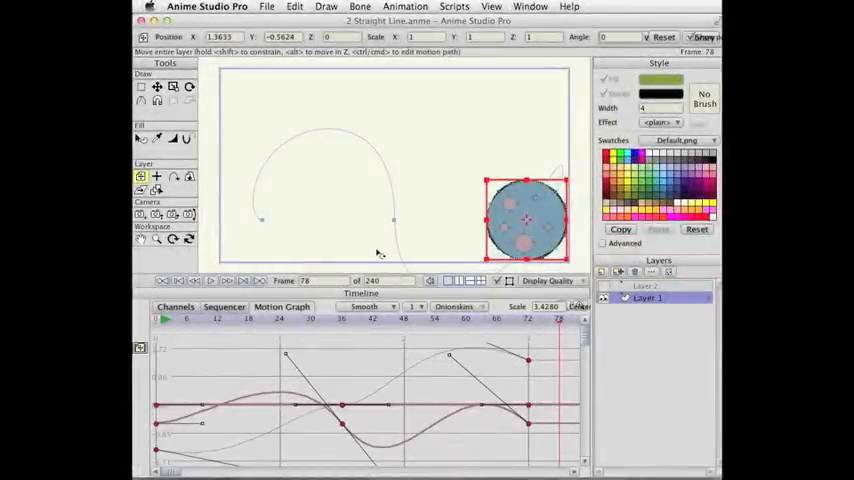
Open the recent file 1 Path.anme from File > Open Recent.
left_click(268, 8)
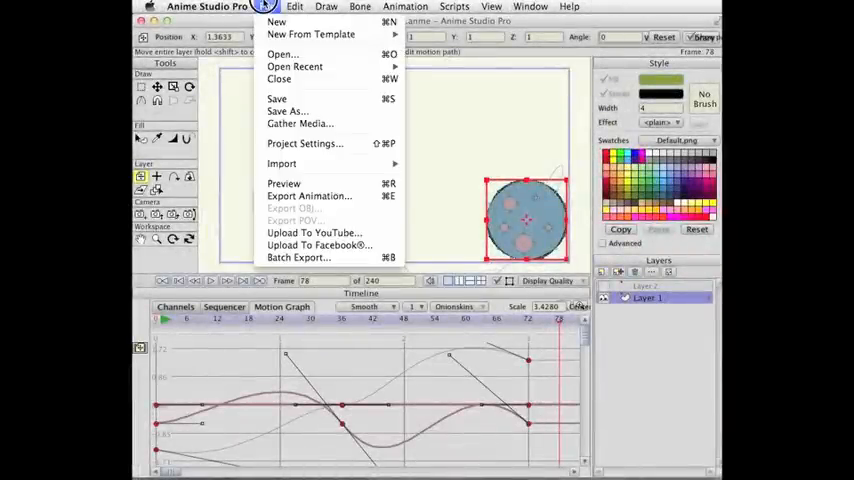
left_click(304, 66)
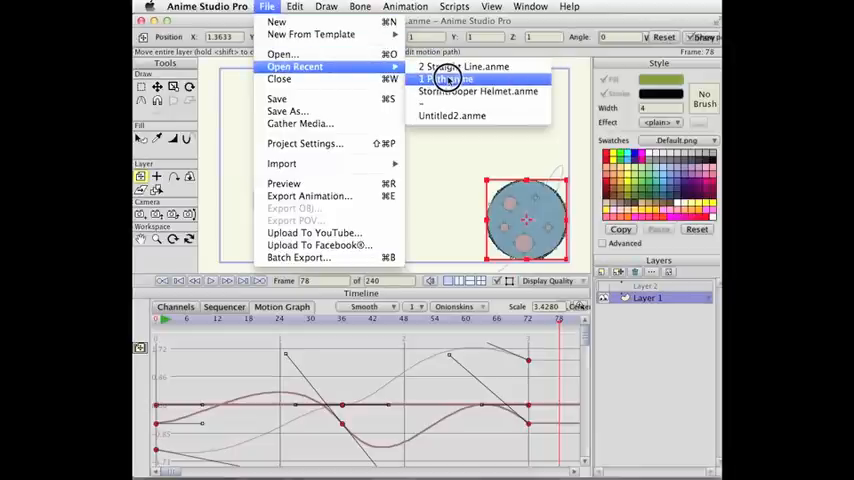
left_click(454, 66)
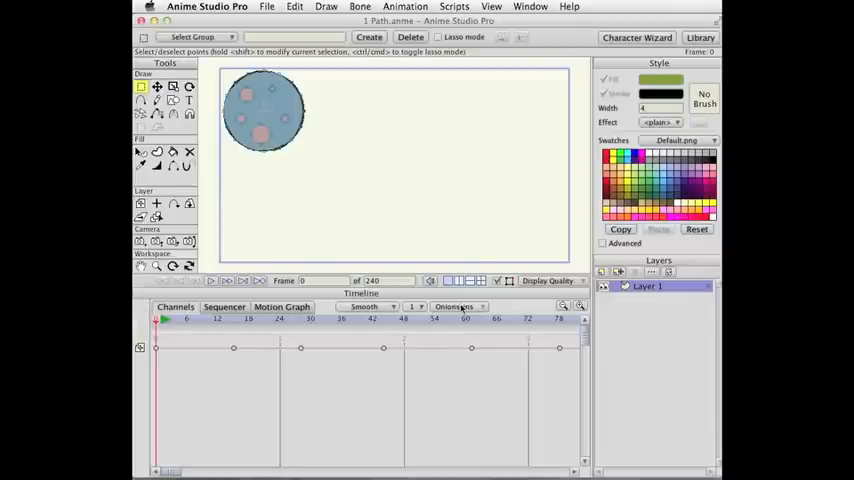
Enable onion skins from the timeline so neighbouring frames appear as red and green outlines.
left_click(458, 308)
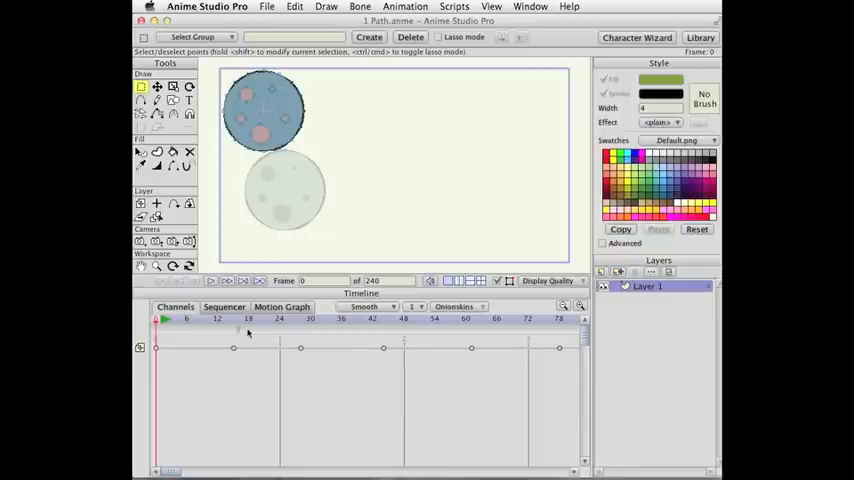
left_click(456, 308)
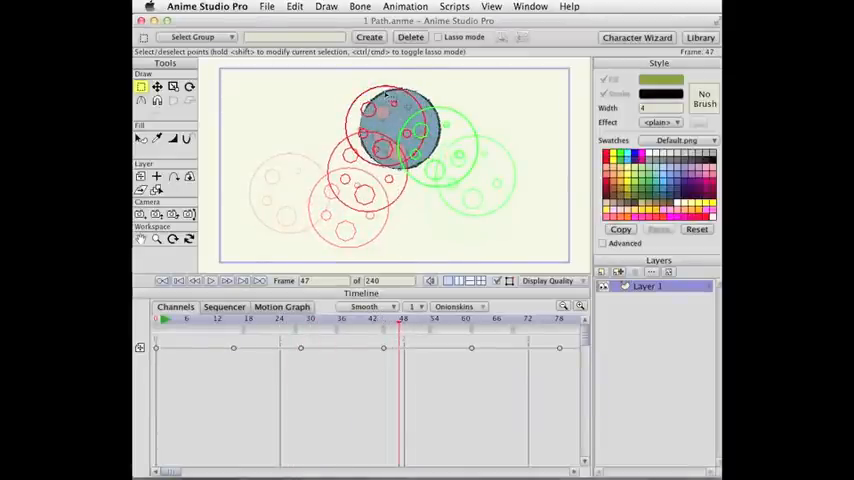
mouse_move(356, 180)
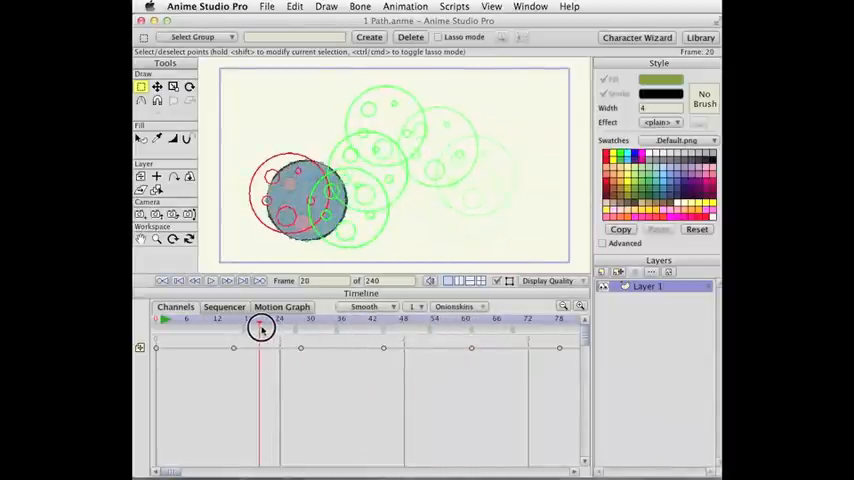
left_click_drag(262, 330, 474, 330)
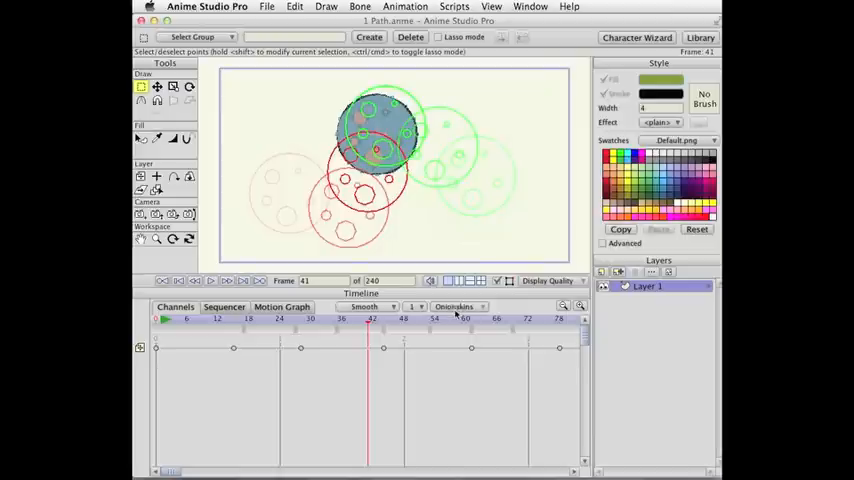
Uncheck Outlines Only in the Onionskins dropdown so skins show as faded full balls.
left_click(456, 306)
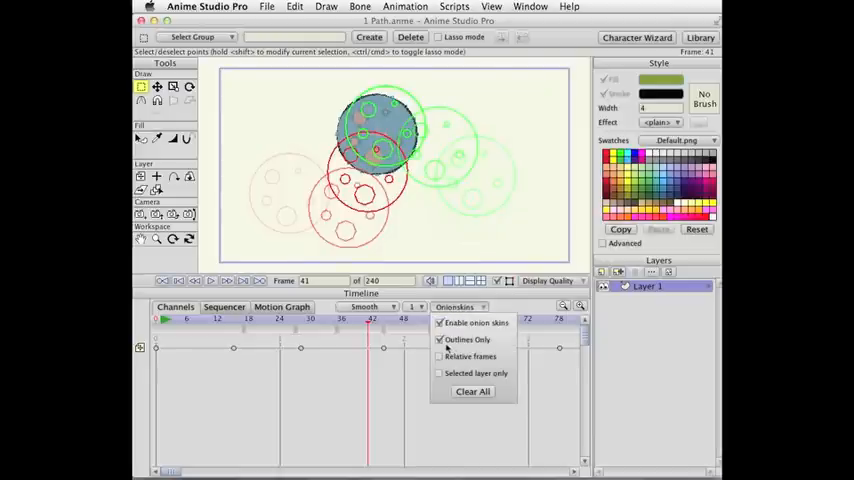
left_click(440, 340)
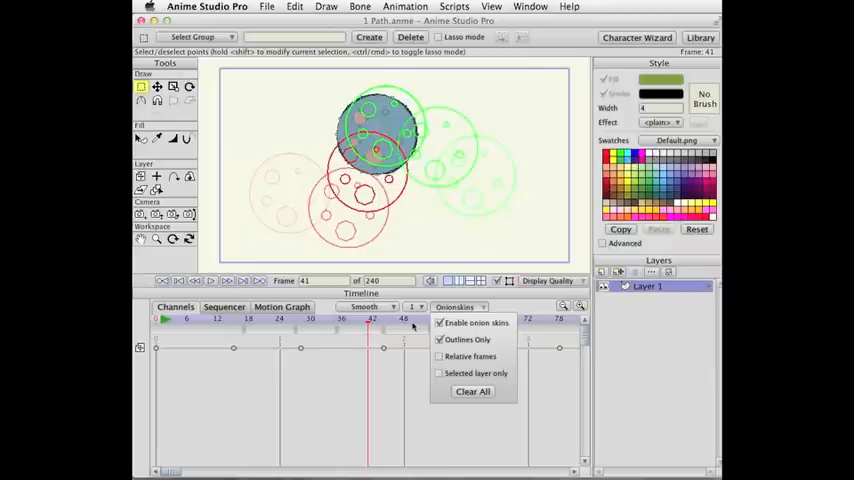
left_click(440, 340)
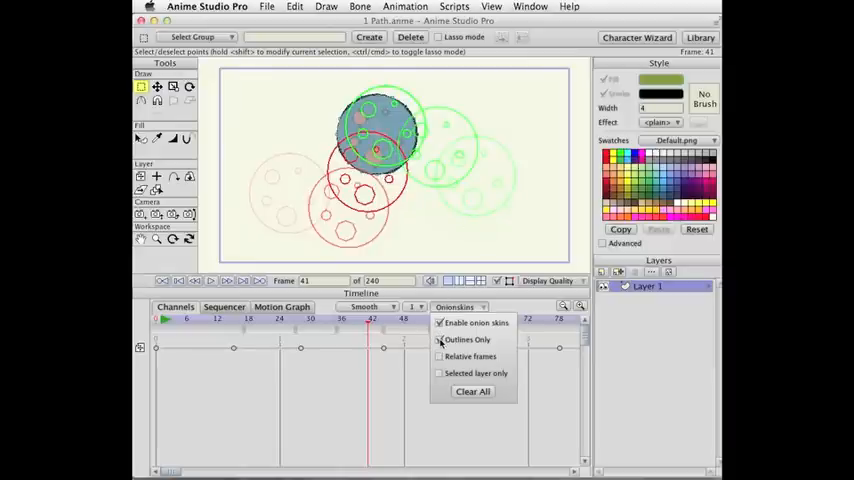
left_click(440, 340)
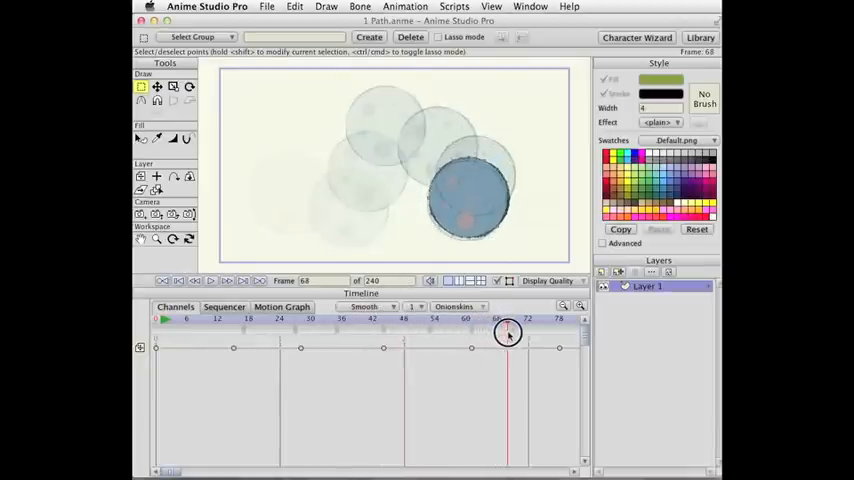
left_click(230, 318)
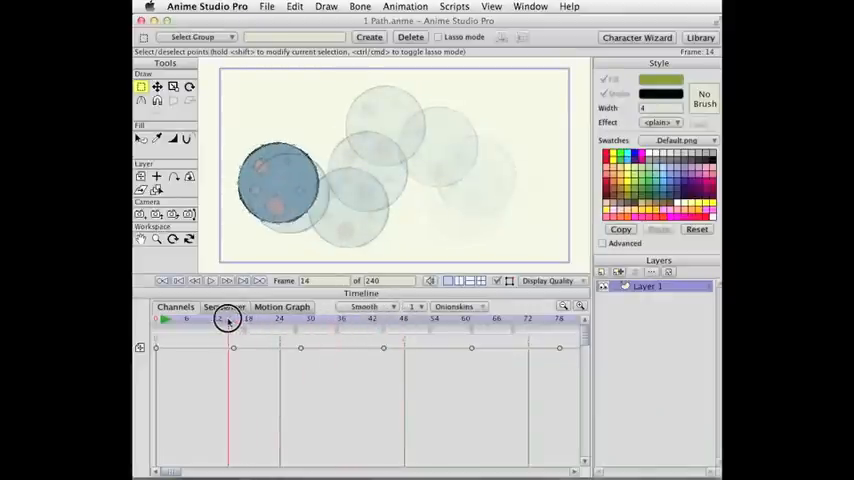
left_click(352, 318)
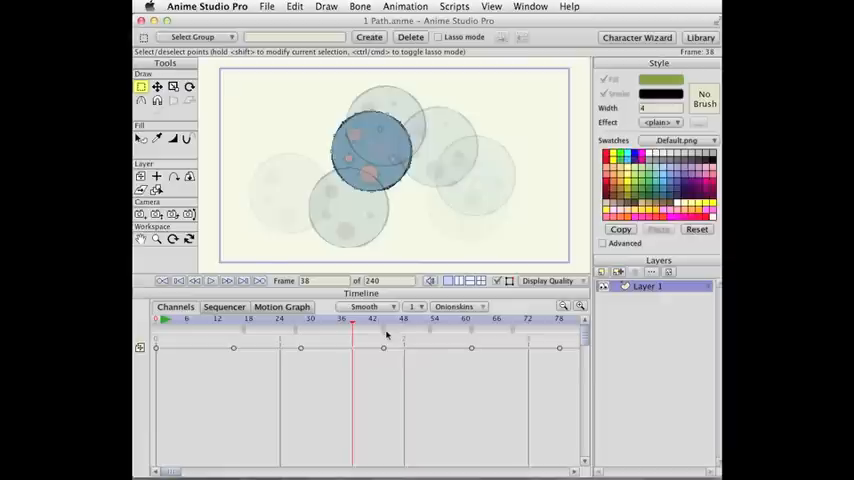
left_click(376, 320)
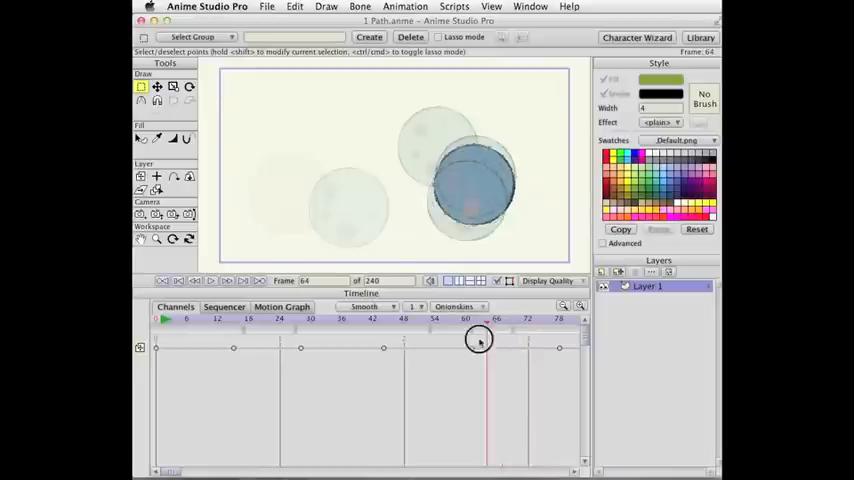
left_click_drag(478, 340, 308, 340)
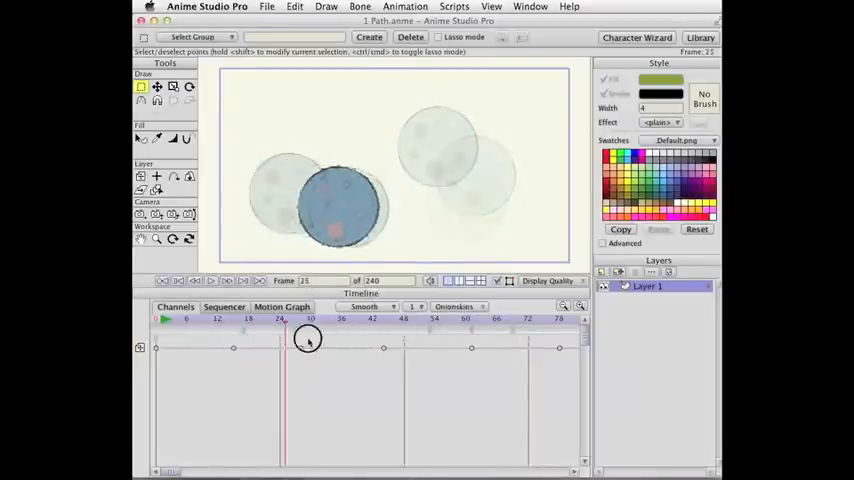
left_click(424, 332)
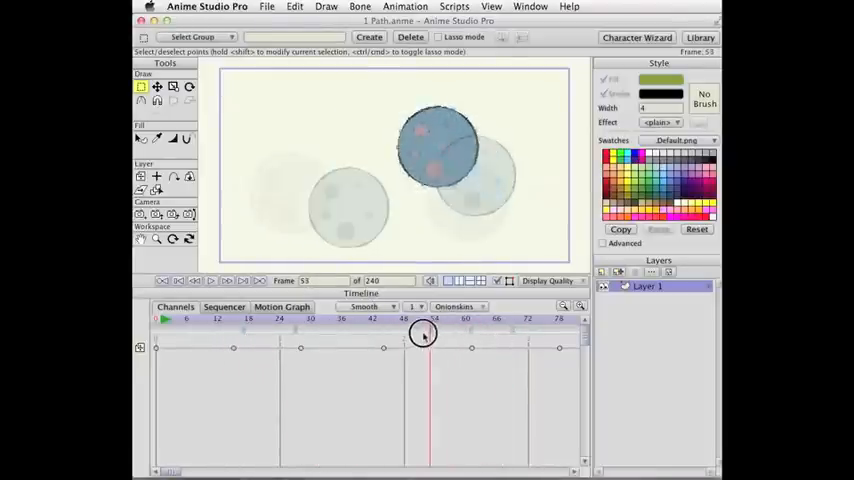
left_click(244, 324)
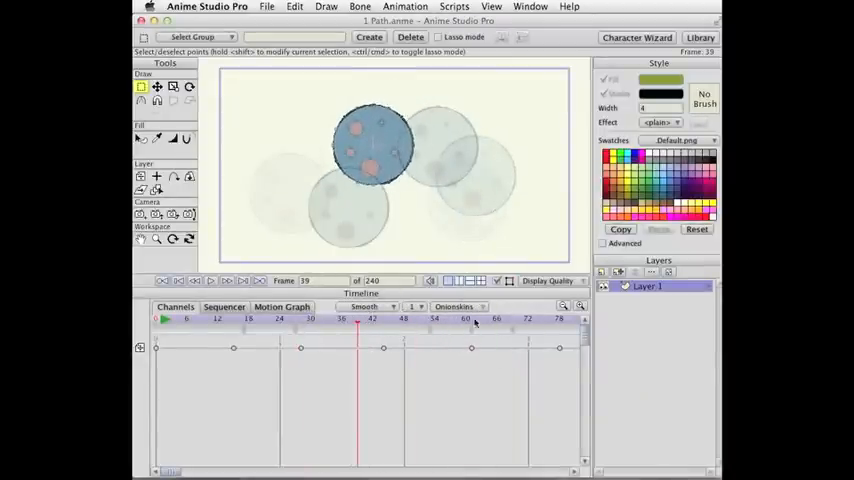
left_click(456, 308)
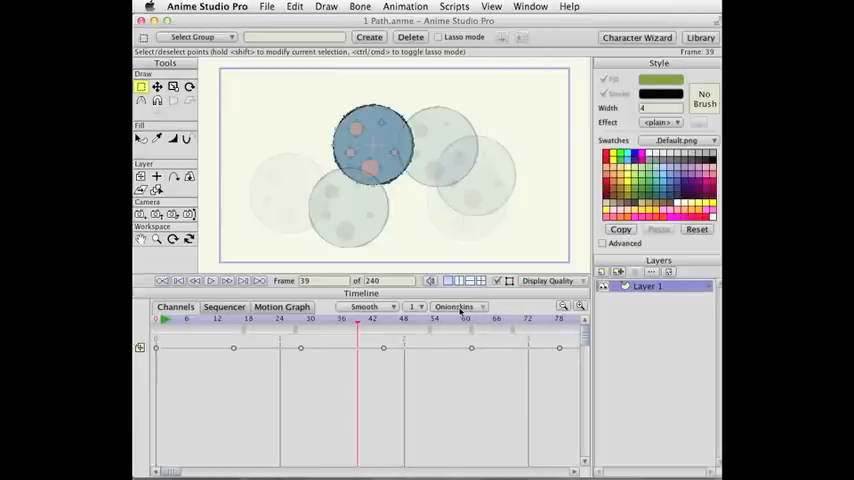
Check Relative Frames in the Onionskins dropdown, then jump to a later frame to verify the skins follow.
left_click(456, 308)
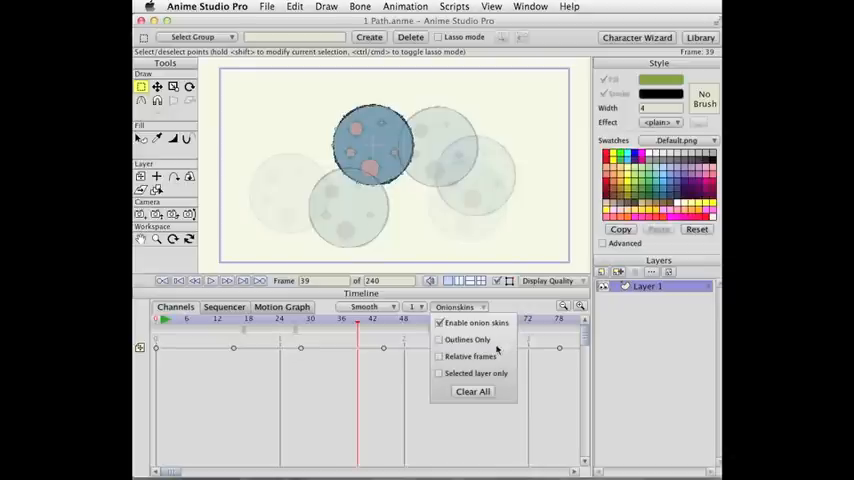
mouse_move(462, 162)
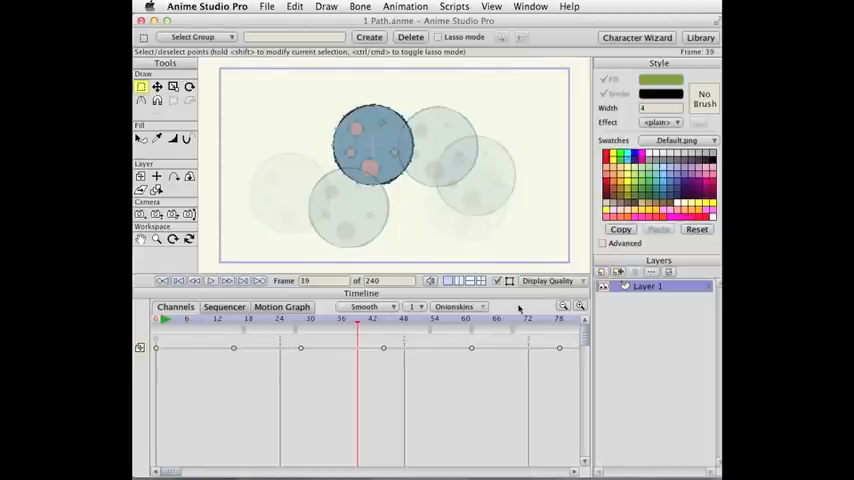
left_click(456, 306)
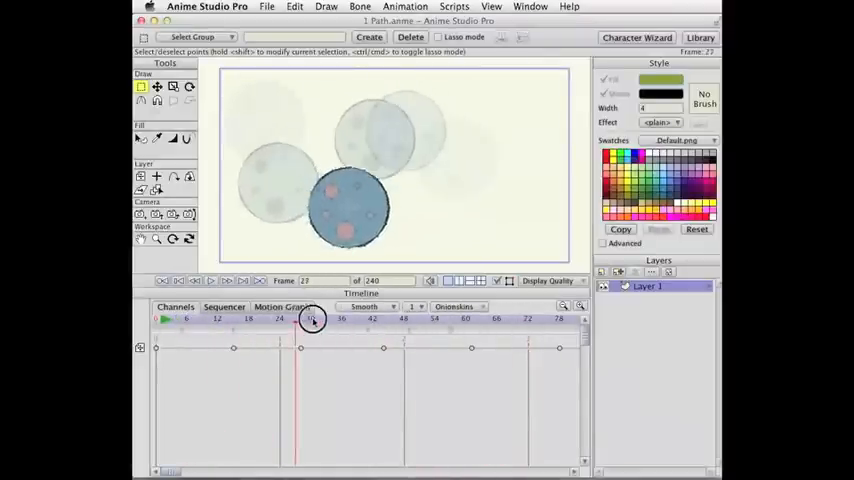
left_click(372, 318)
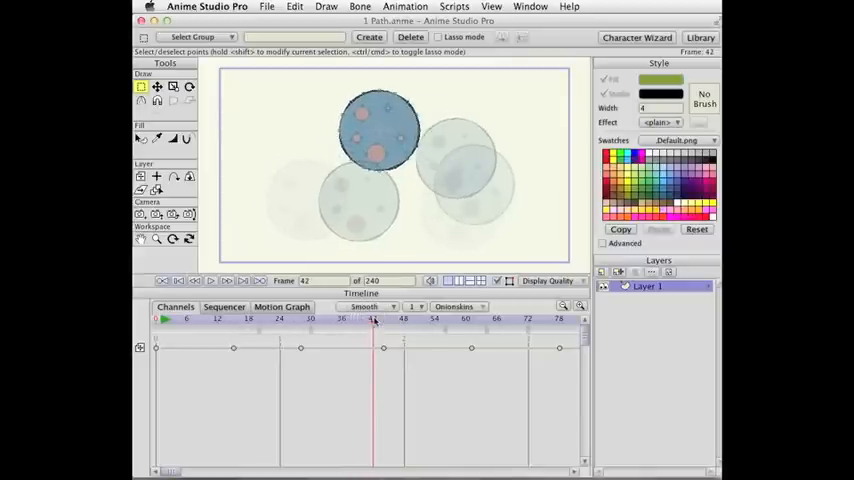